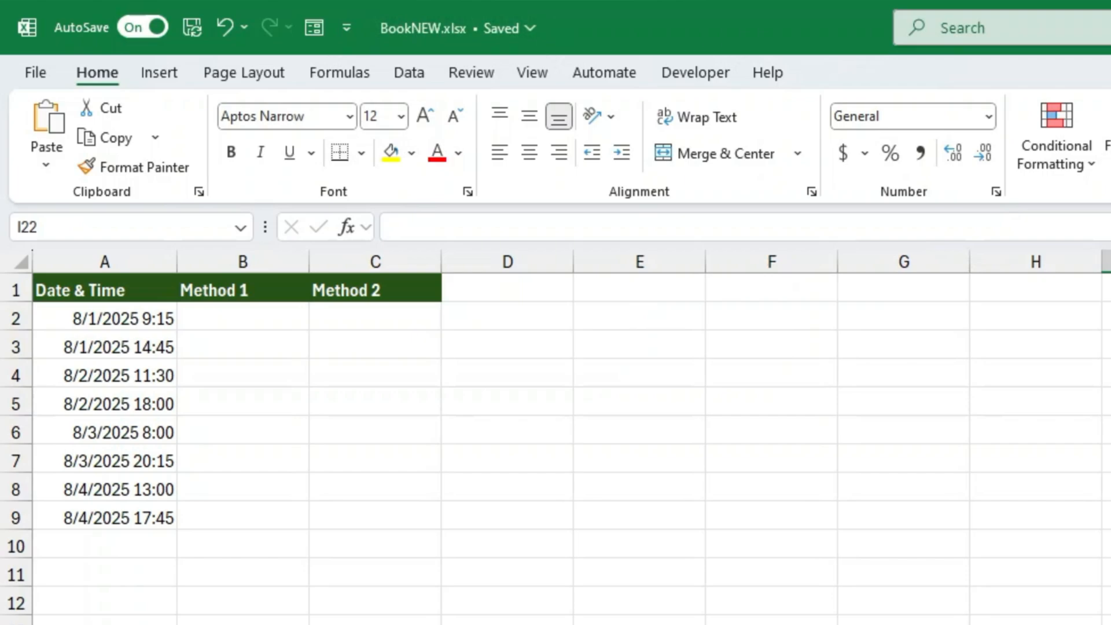
mouse_move(417, 399)
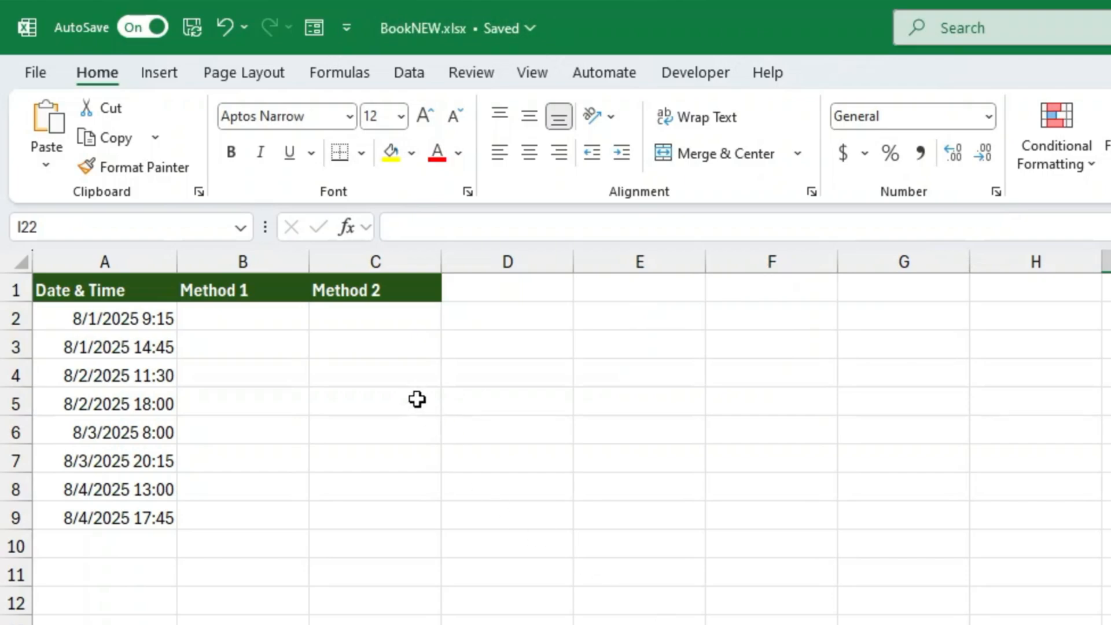
Enter 8/1/2025 in B2 as the date-only example for the first row
left_click(242, 319)
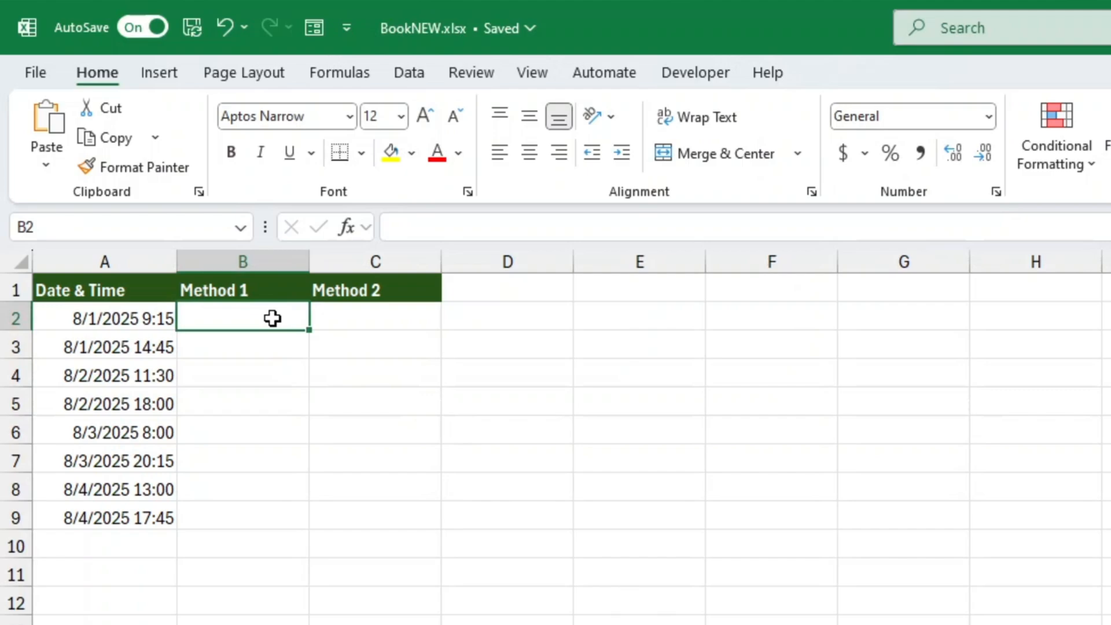
type("8")
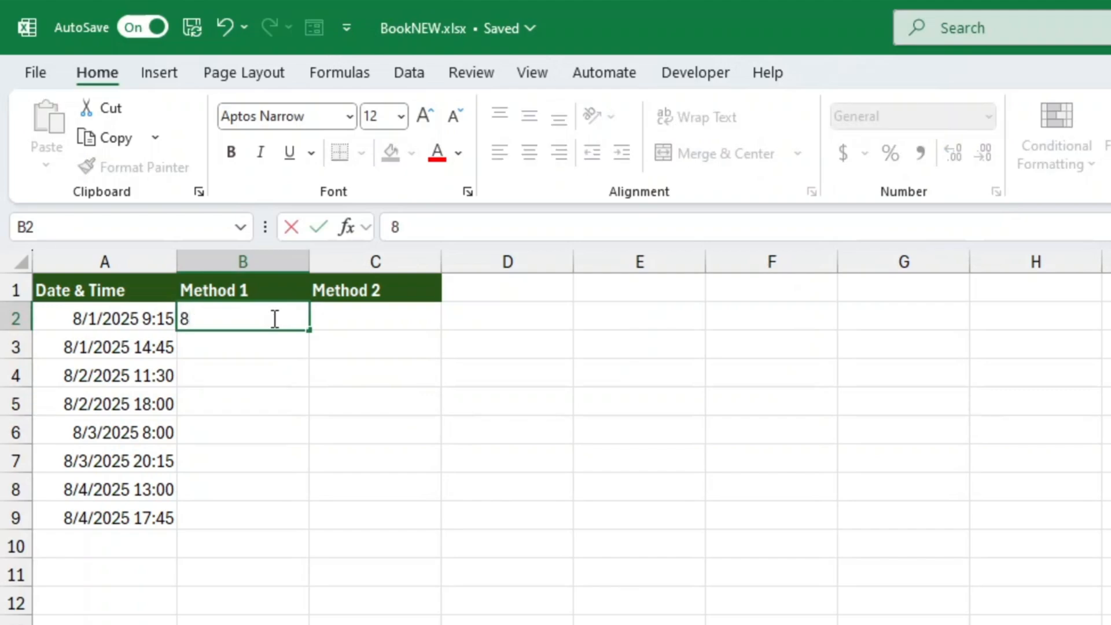
type("/01")
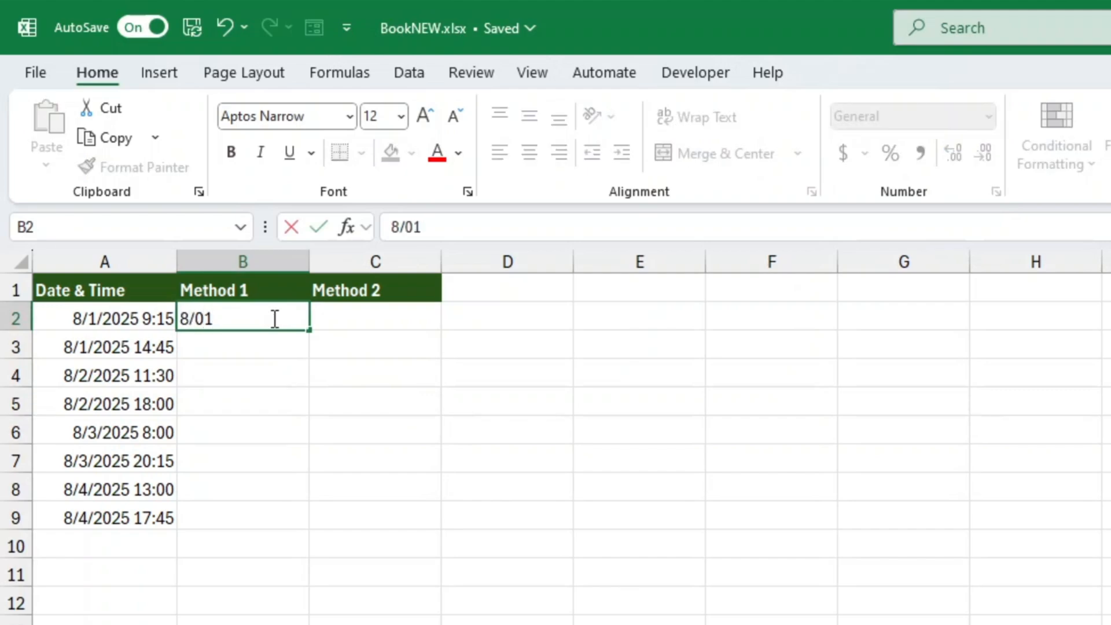
key("Backspace")
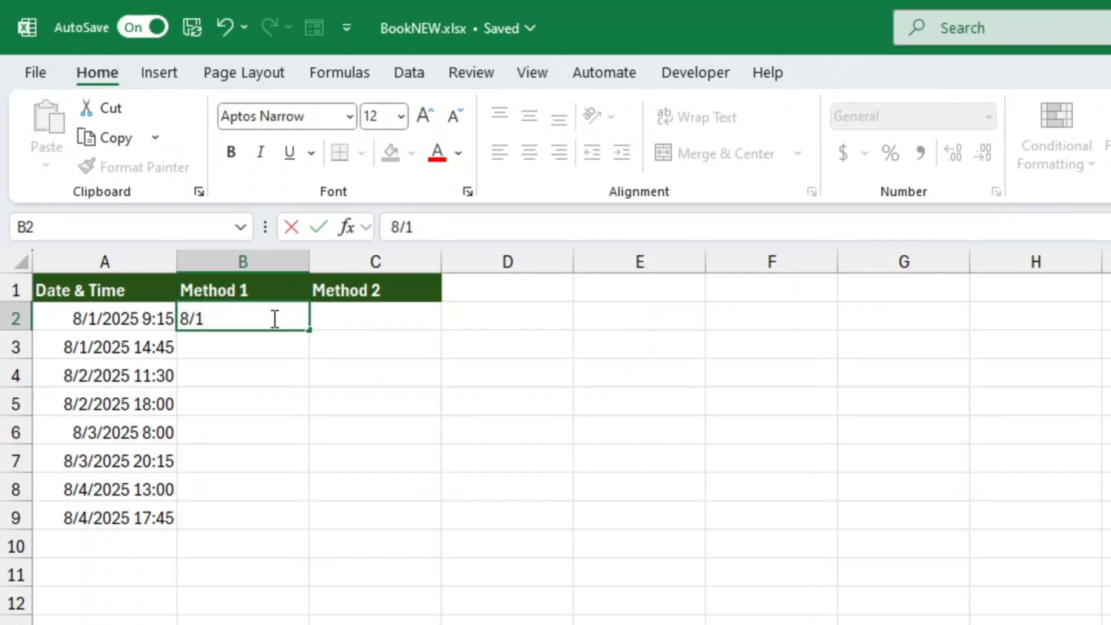
type("/2025")
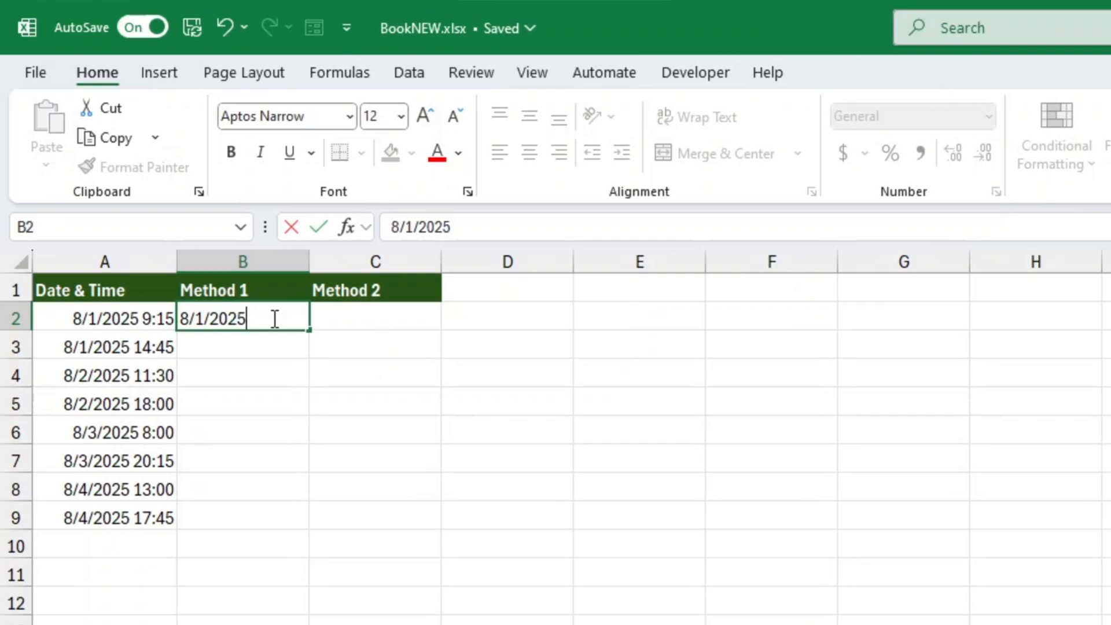
key("enter")
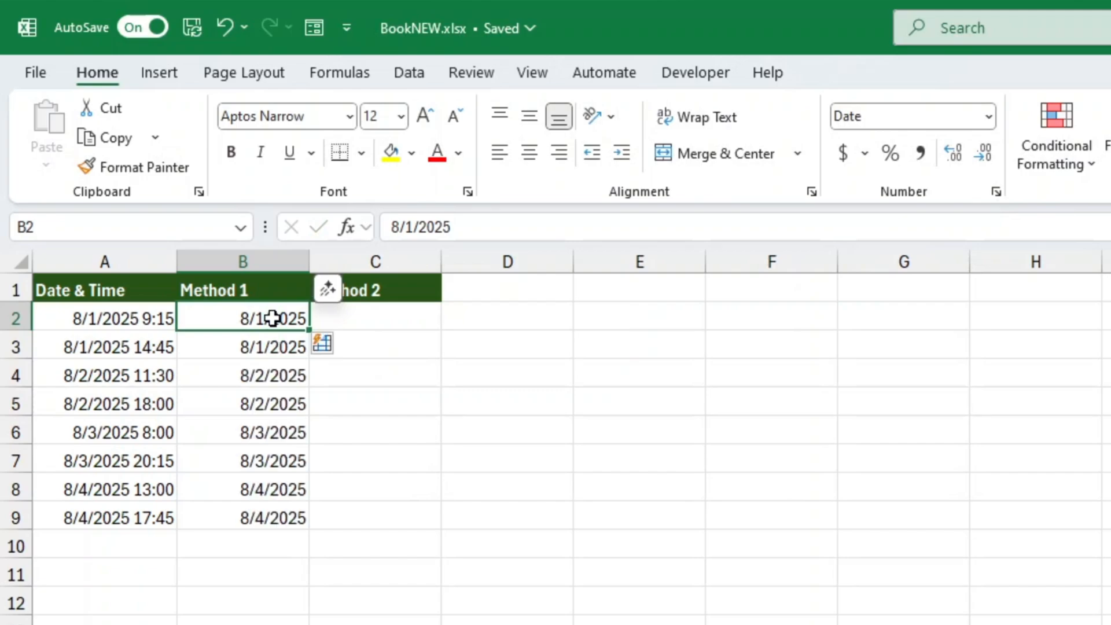
mouse_move(430, 314)
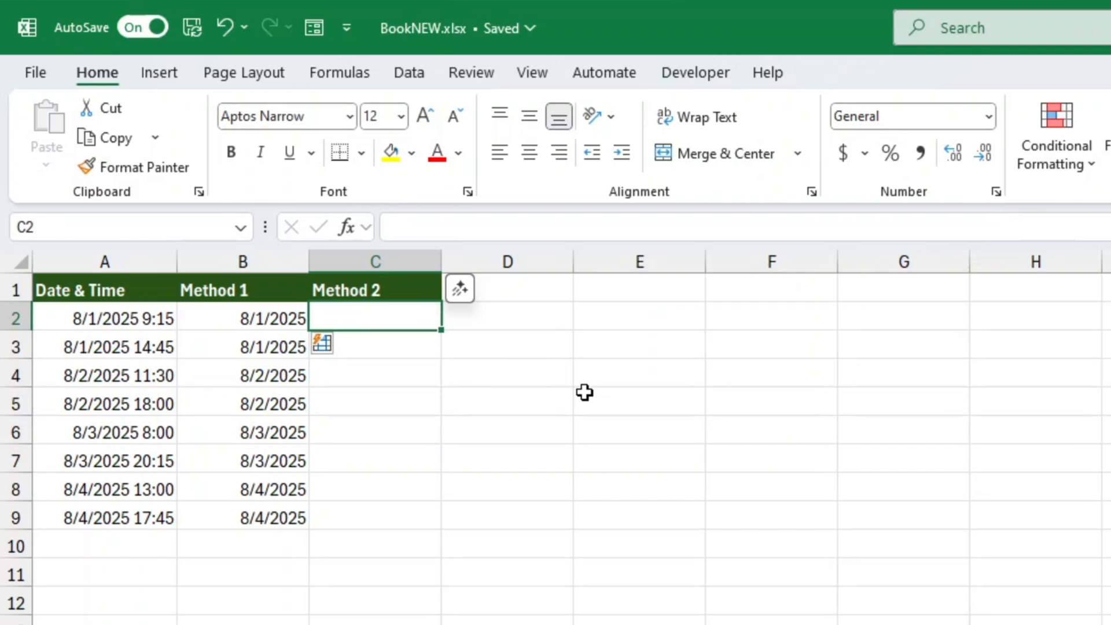
Enter the formula =INT(A2) in C2 to drop the time from the first date
type("=I")
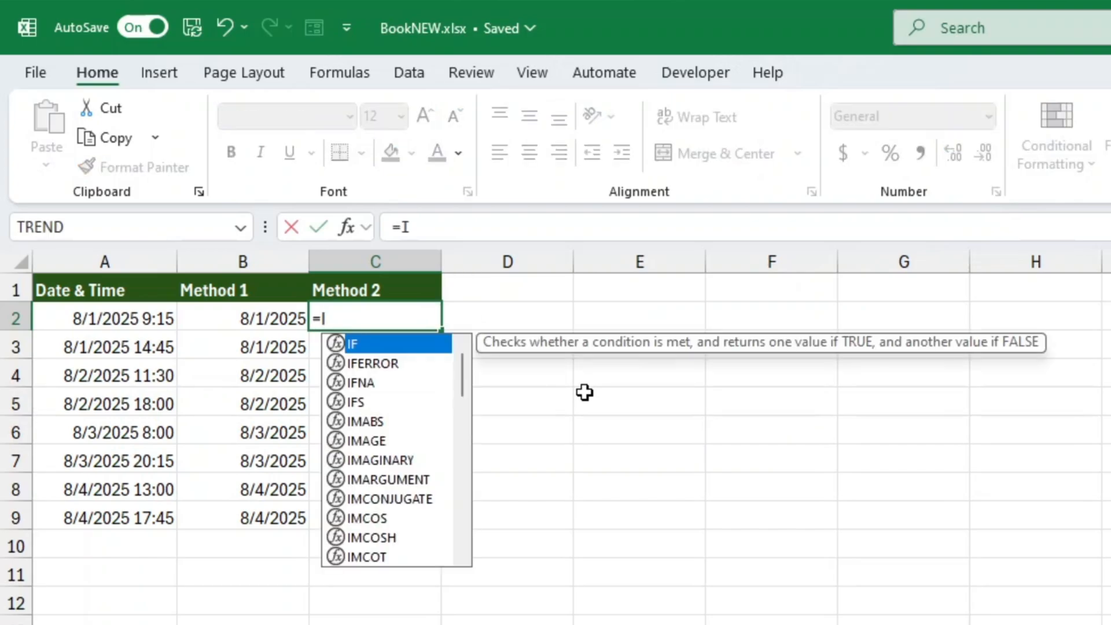
type("NT")
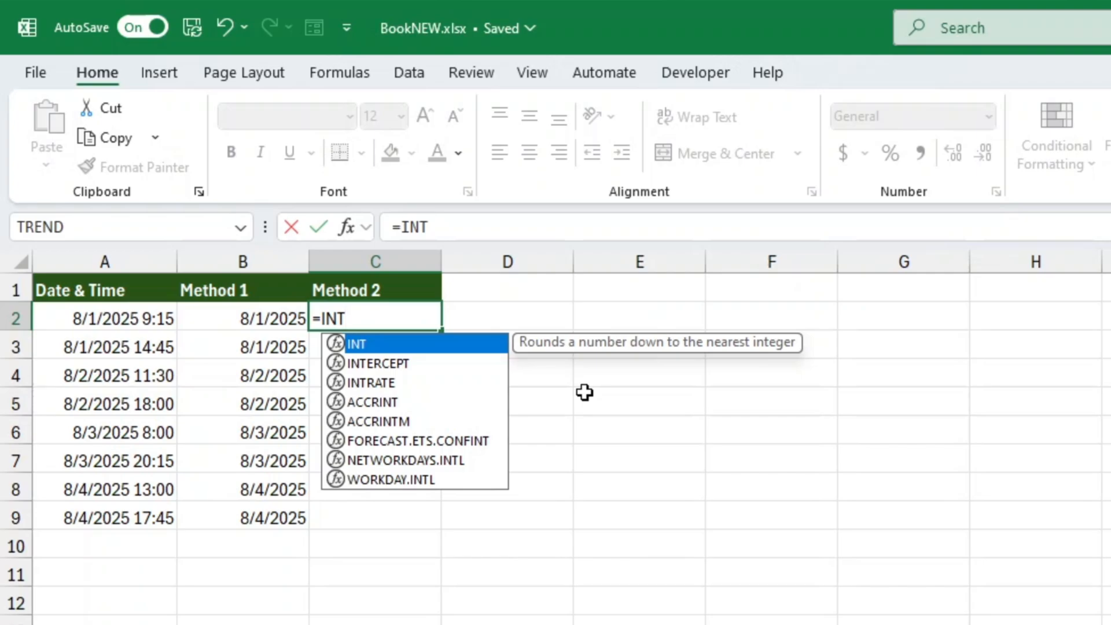
type("(")
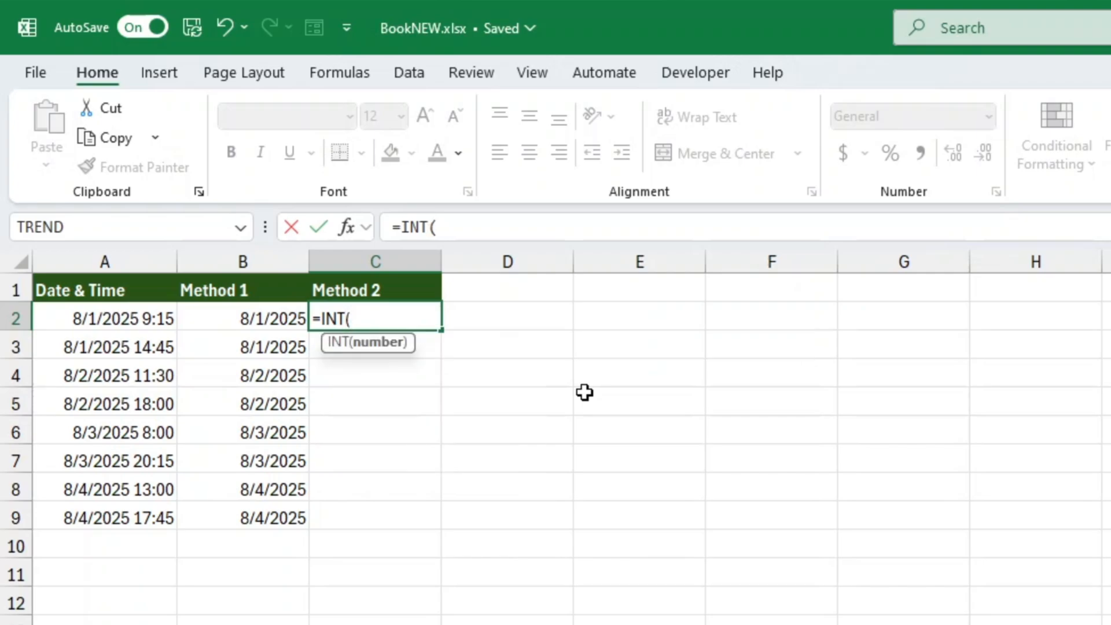
left_click(104, 318)
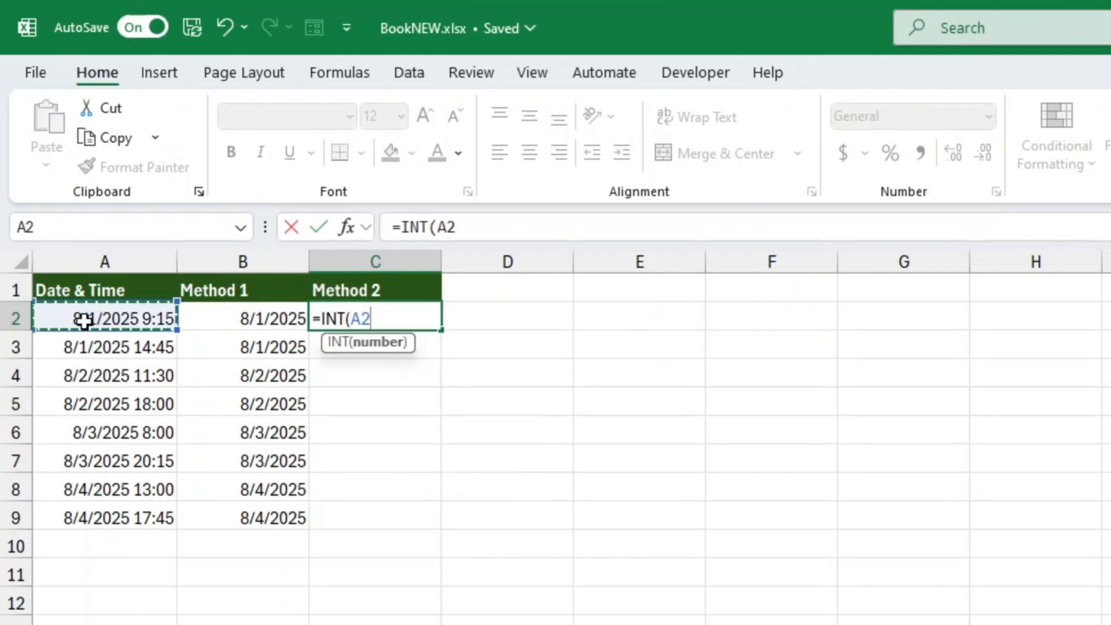
type(")")
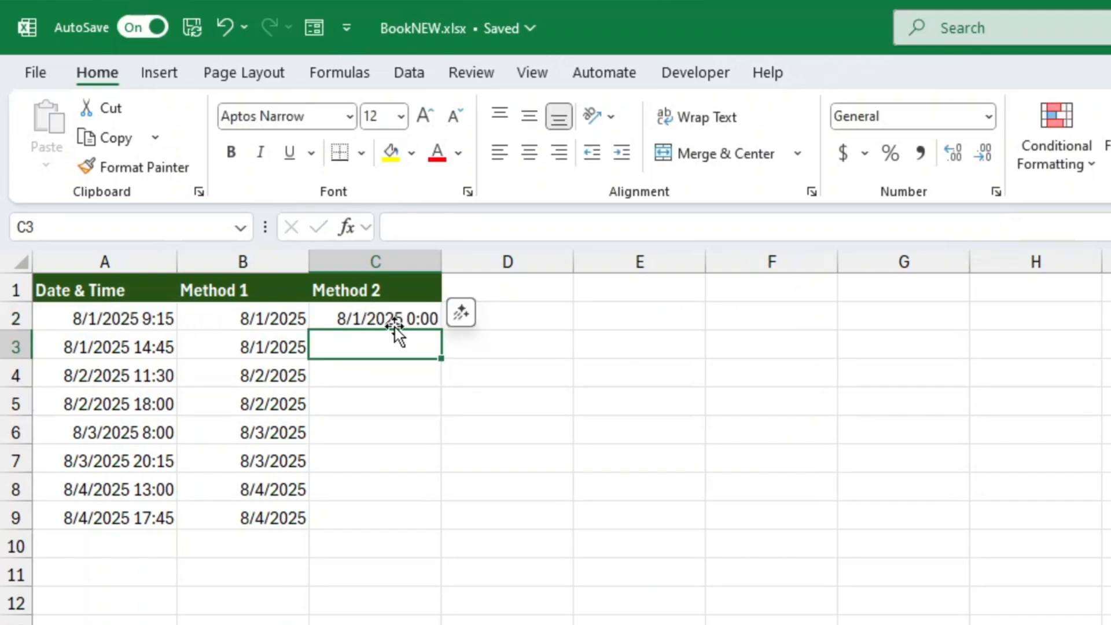
mouse_move(537, 388)
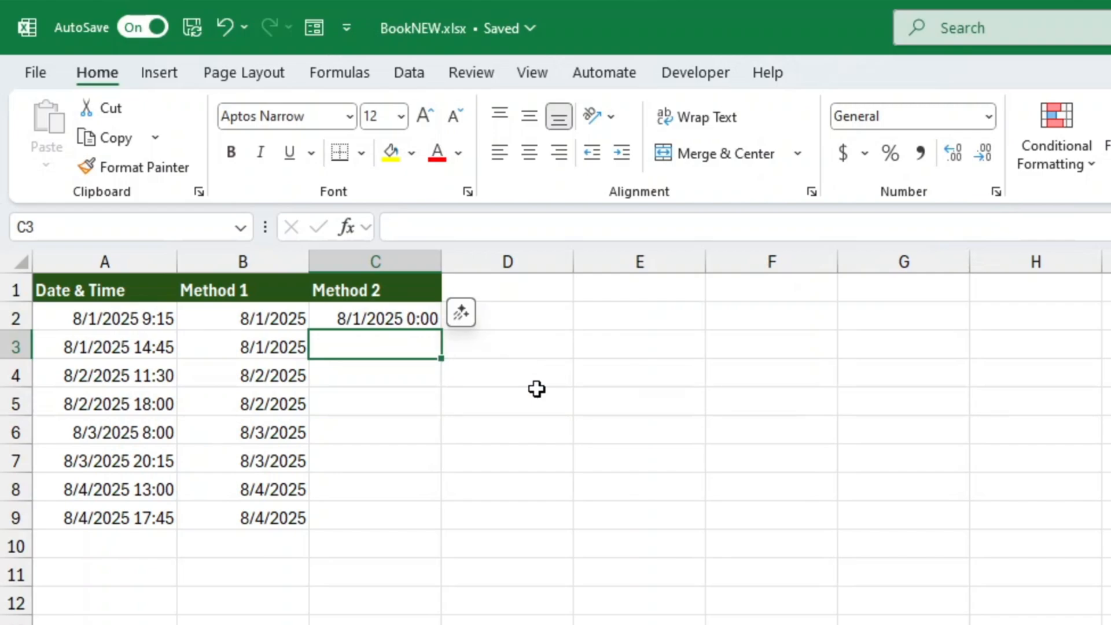
mouse_move(441, 346)
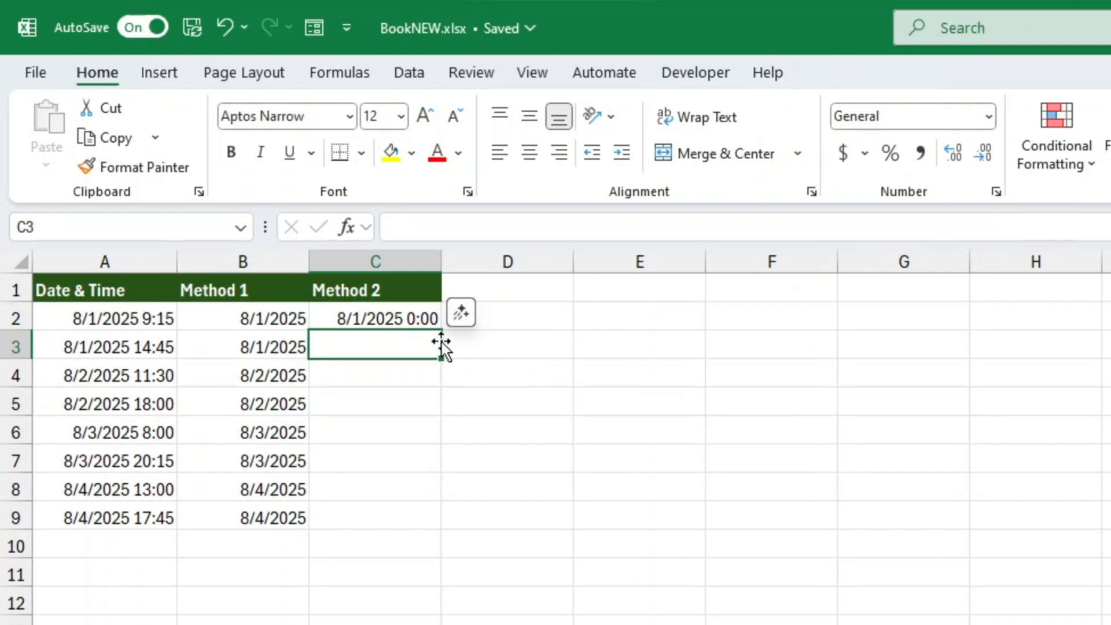
left_click(374, 318)
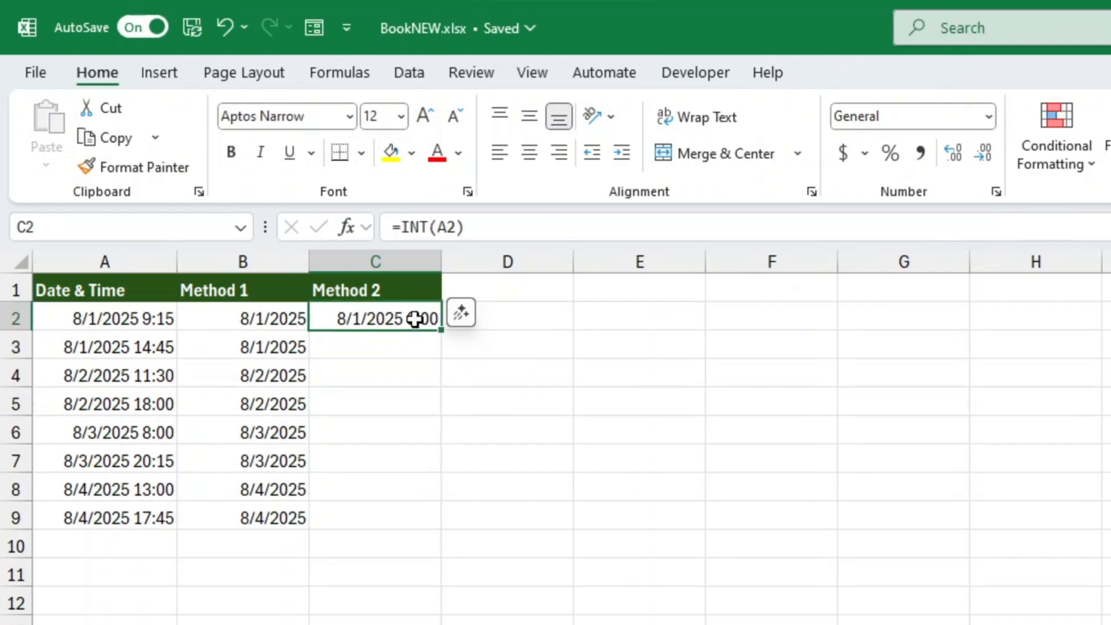
Format C2 as Short Date and fill the INT formula down to C9
left_click(988, 116)
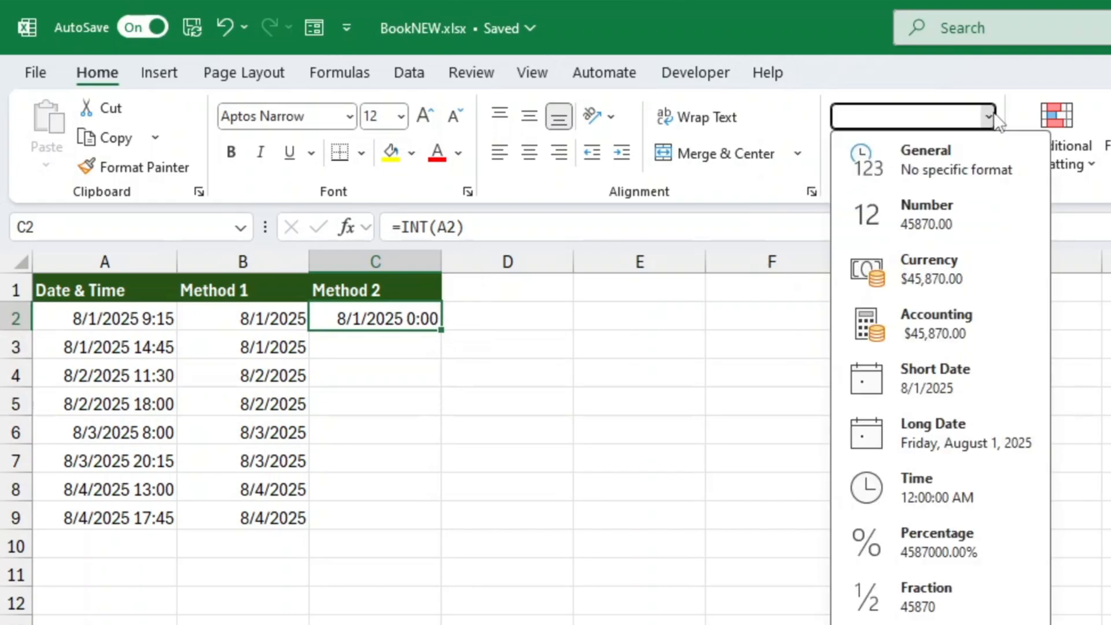
mouse_move(996, 126)
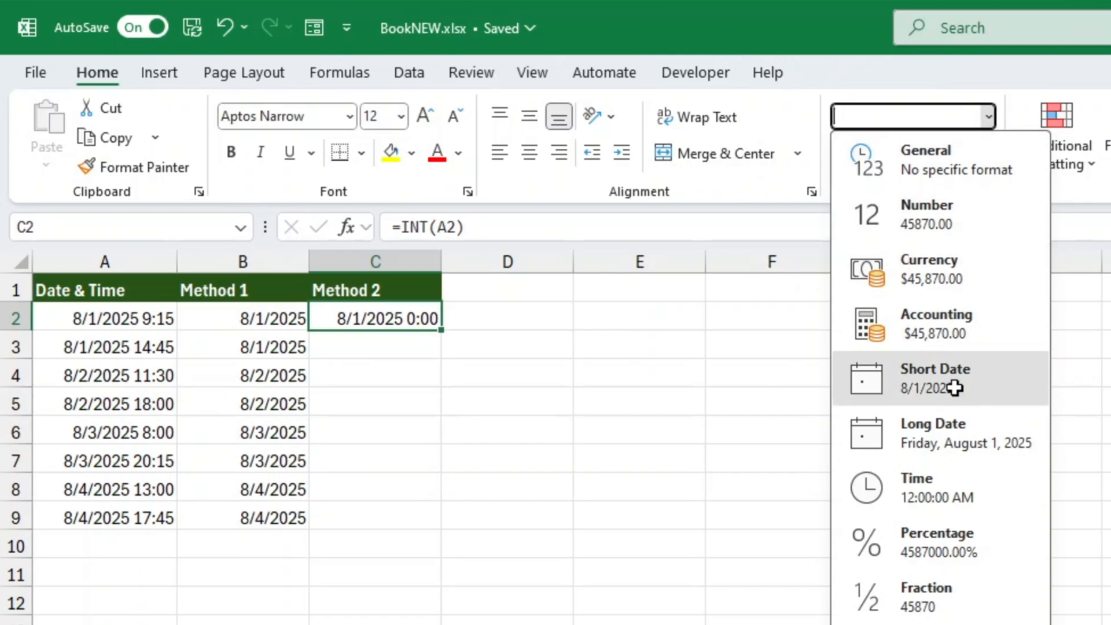
left_click(935, 378)
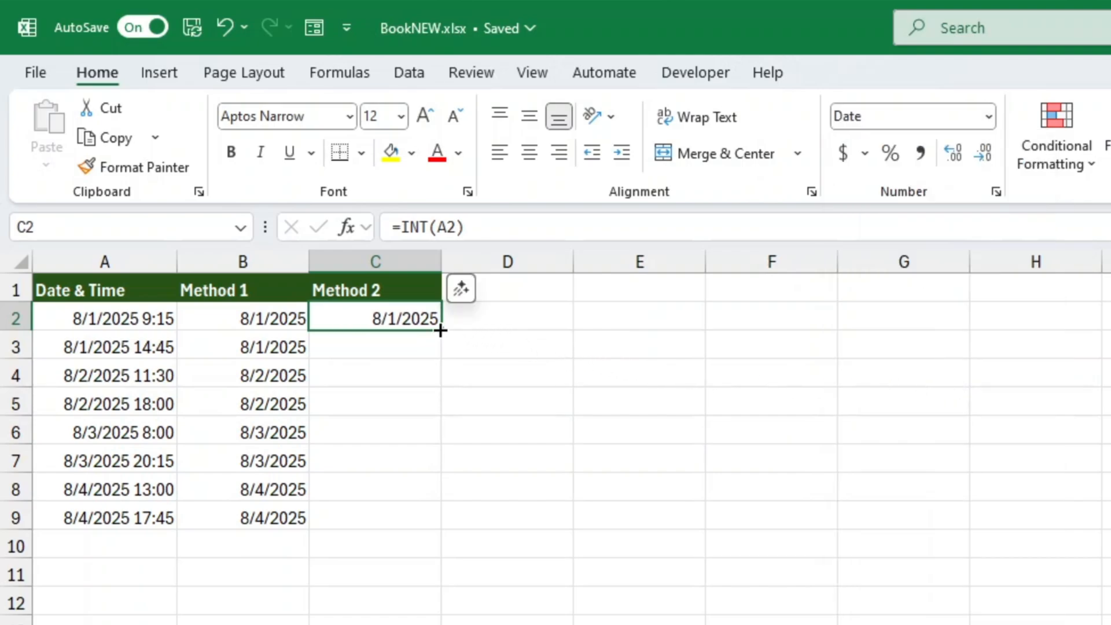
left_click_drag(440, 330, 425, 517)
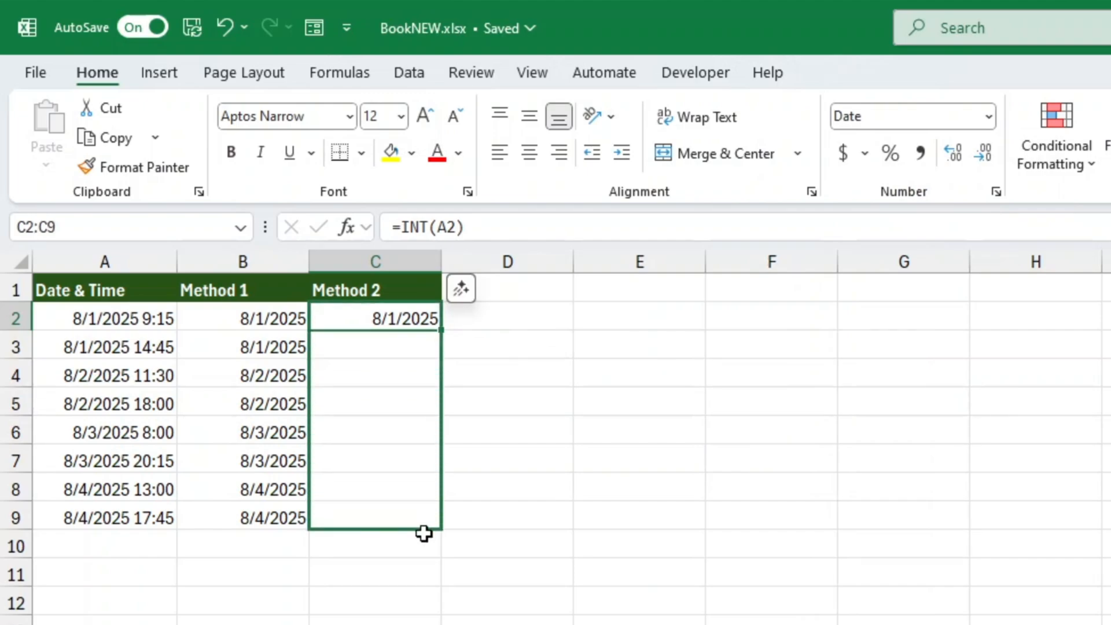